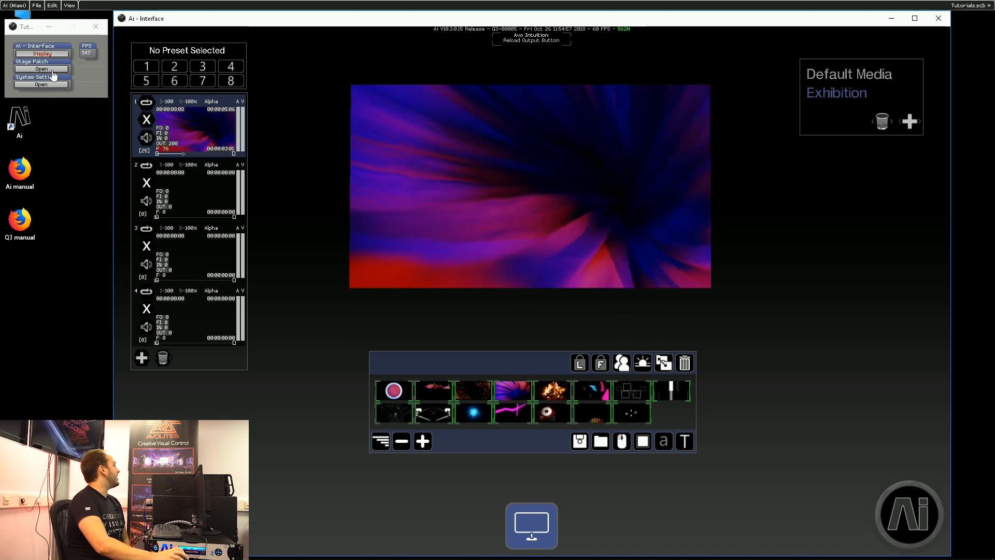
Open the Stage Patch and the Notch node to show the eight Notch players
left_click(40, 68)
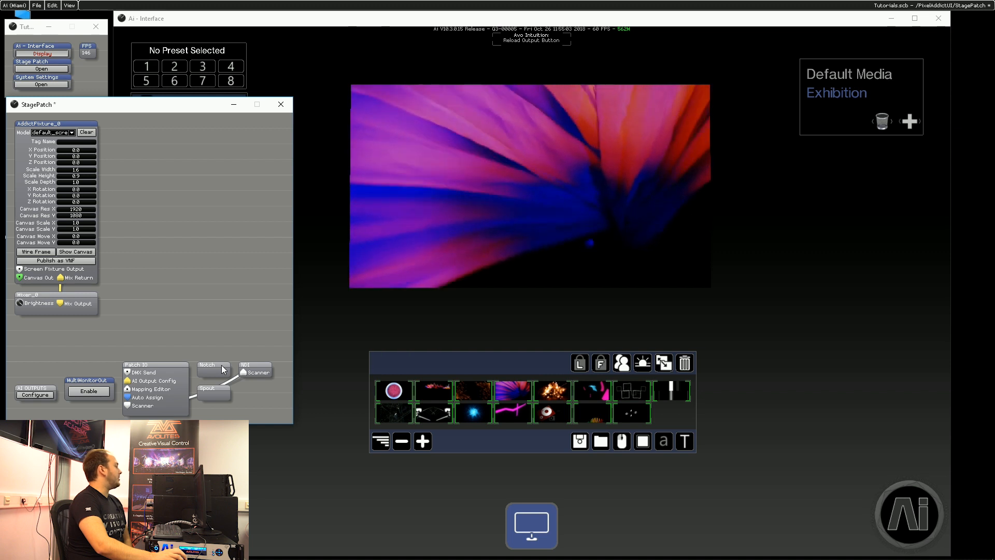
left_click(206, 364)
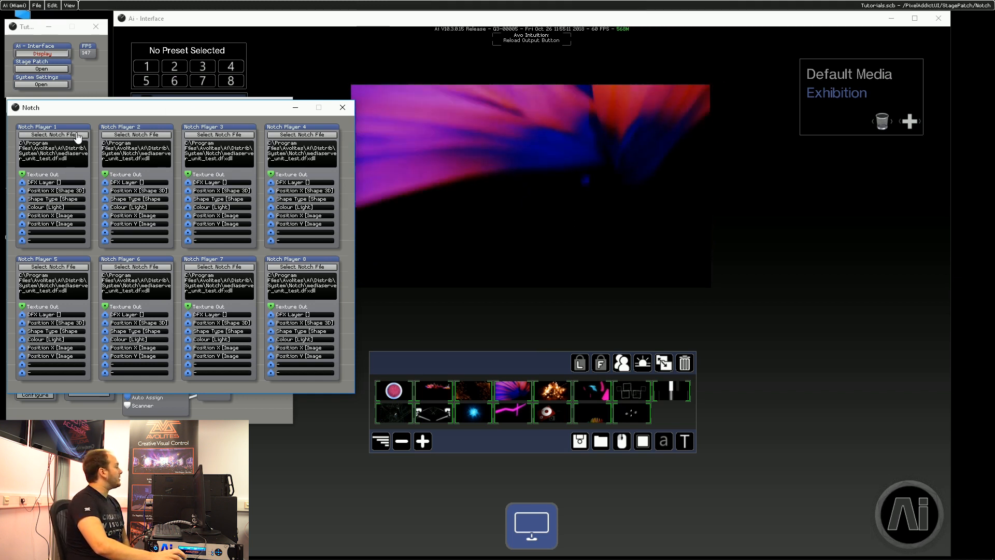
Load lv_neon_v1_32 into Notch Player 1 and lv_delay_v1_32 into Player 2 from M: > Notch Blocks
left_click(53, 134)
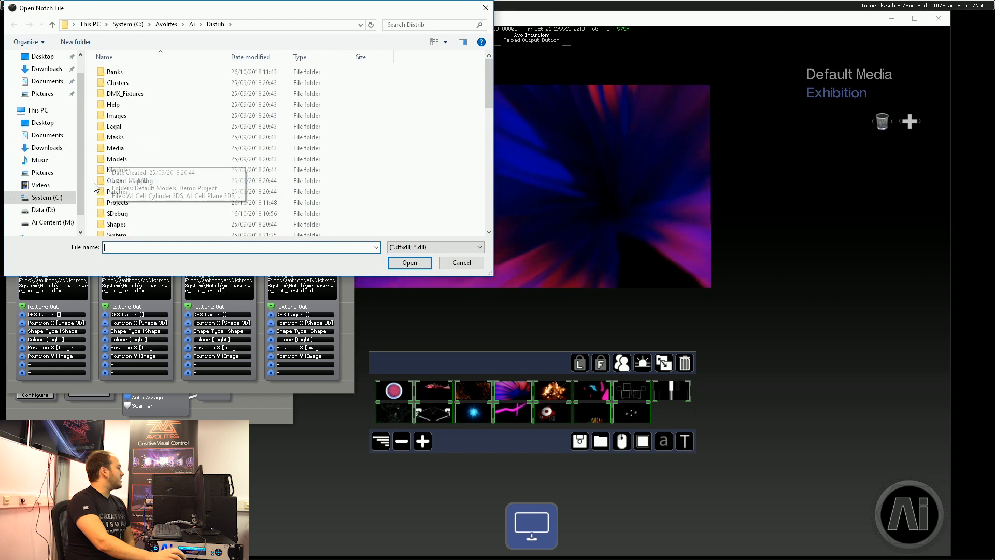
left_click(51, 221)
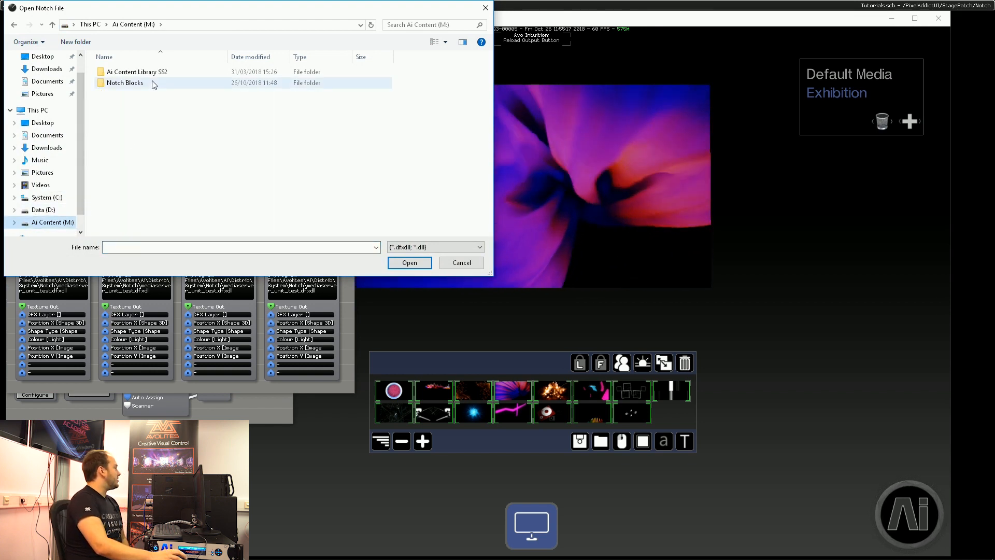
double_click(124, 83)
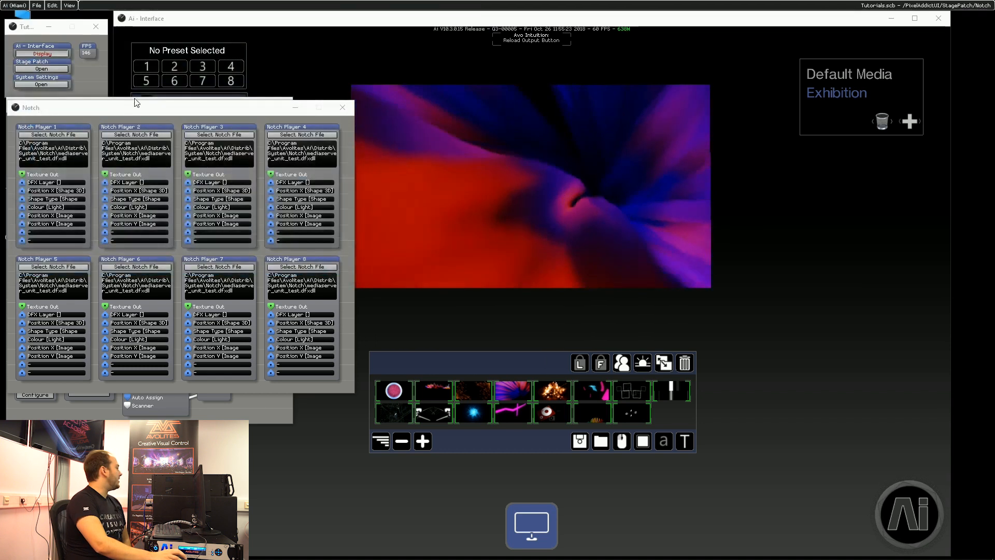
left_click(53, 134)
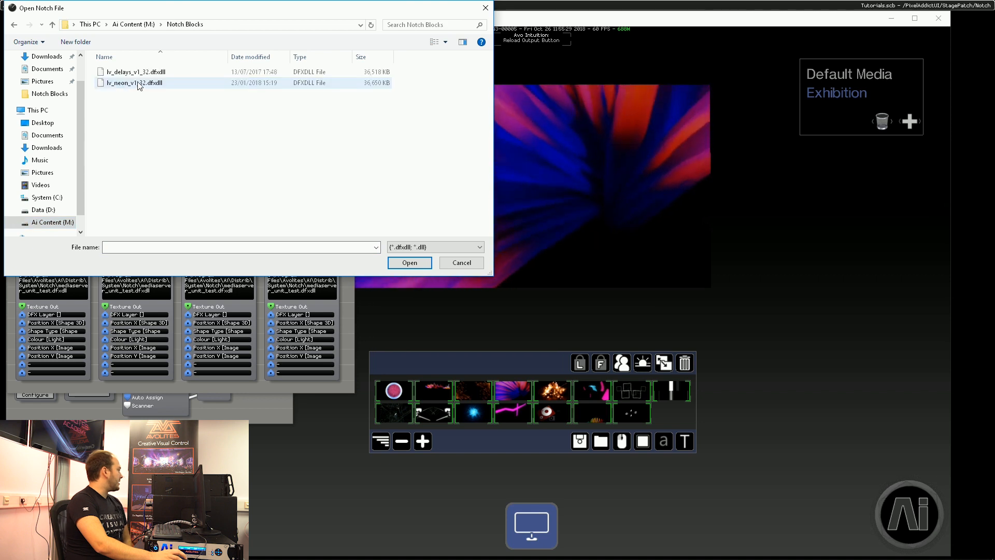
left_click(409, 262)
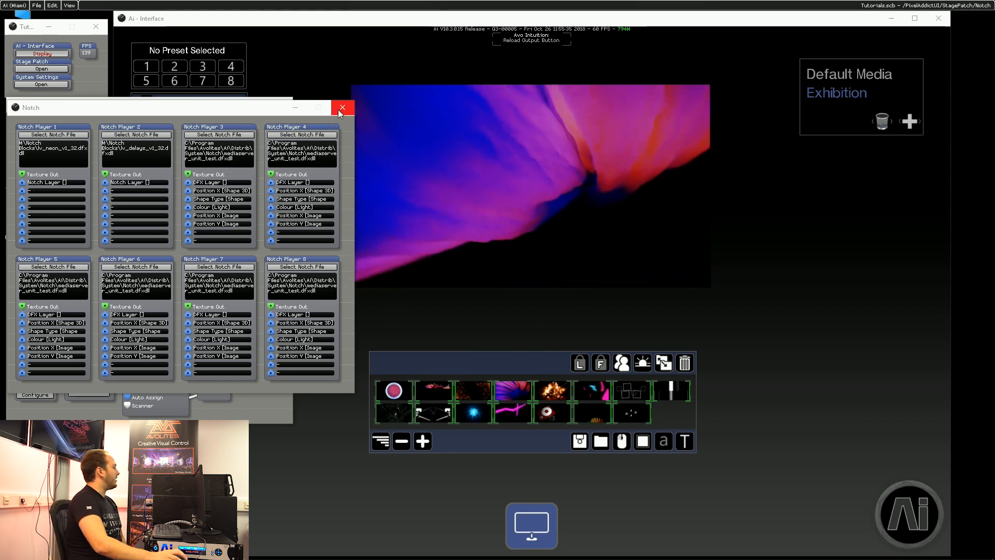
Close the Notch players window to return to layer 1's adjustment panel
left_click(342, 107)
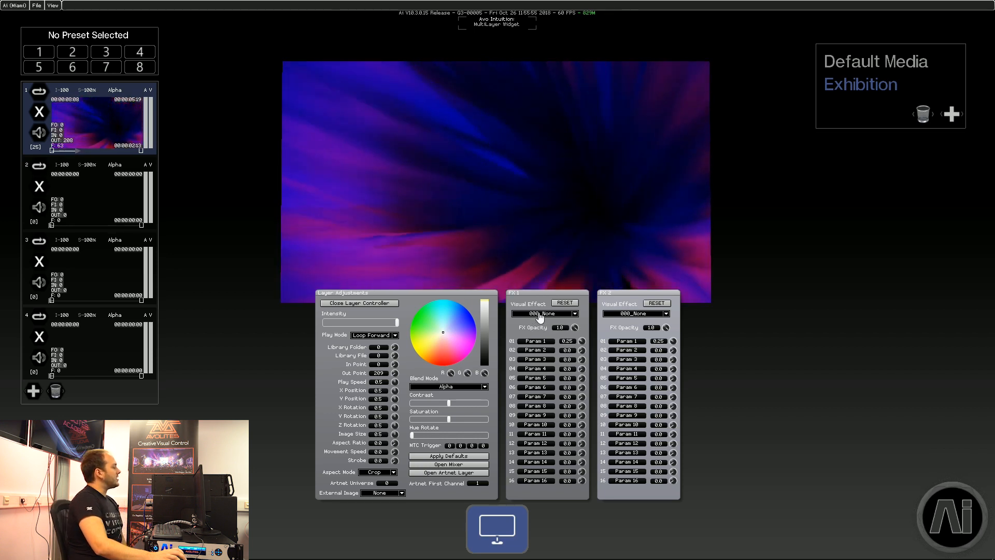
Set layer 1's FX 1 visual effect to 086_Notch
left_click(543, 313)
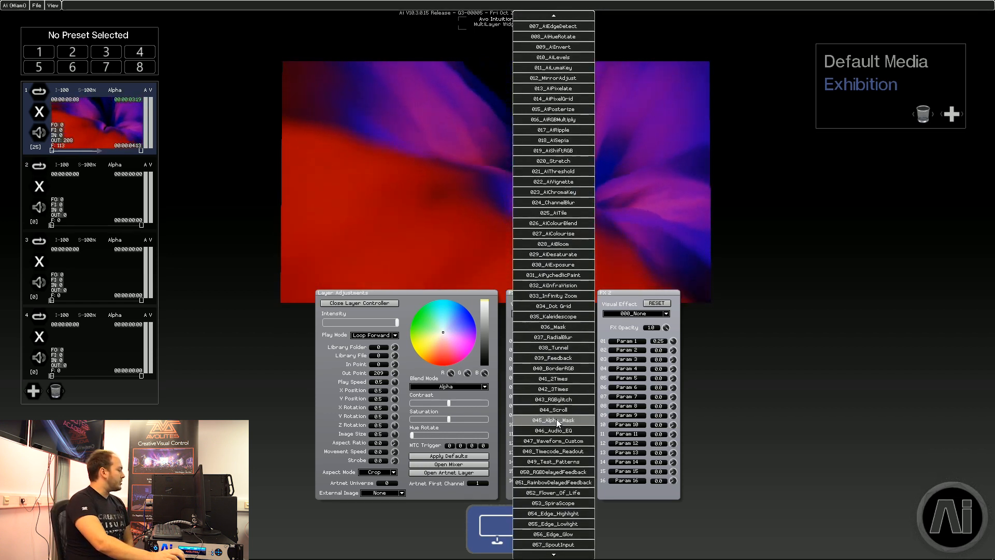
scroll("down", 3)
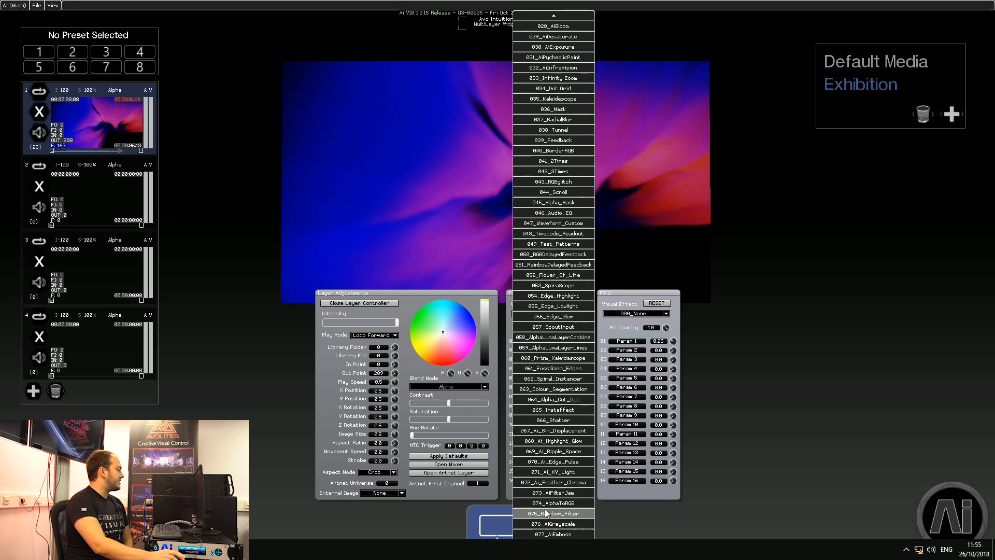
scroll("down", 3)
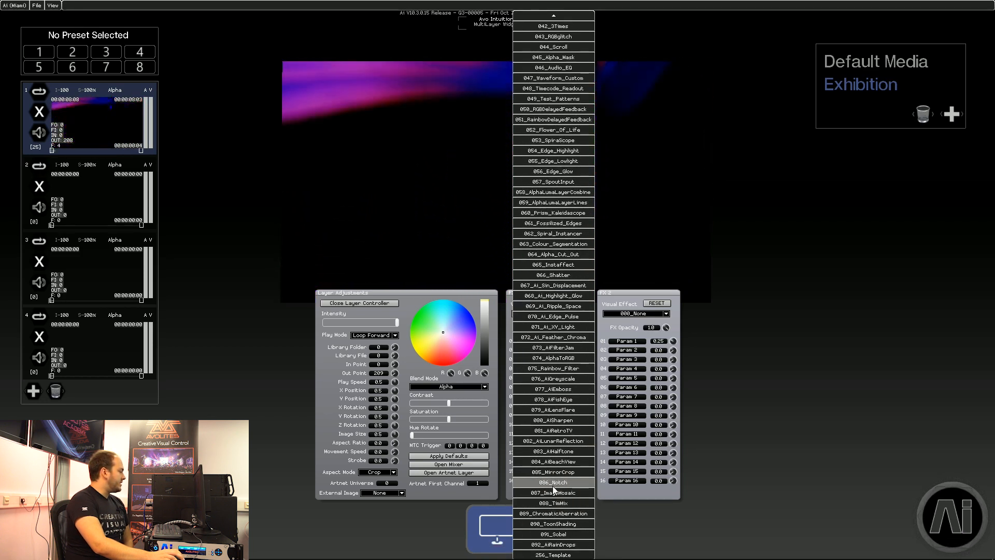
left_click(552, 482)
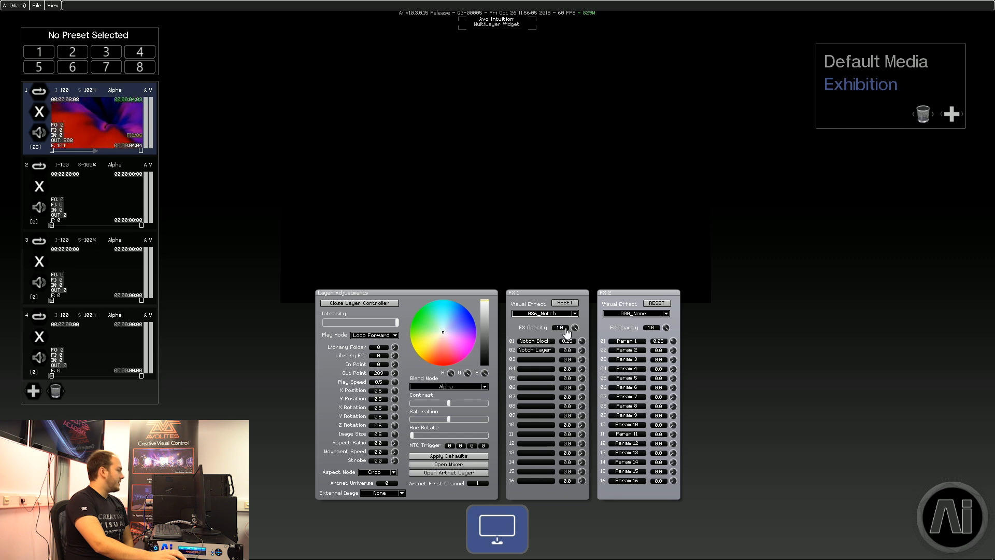
Point the Notch effect at the neon block and tune Glow Amount to 0.19 and Trail Alpha
left_click(577, 329)
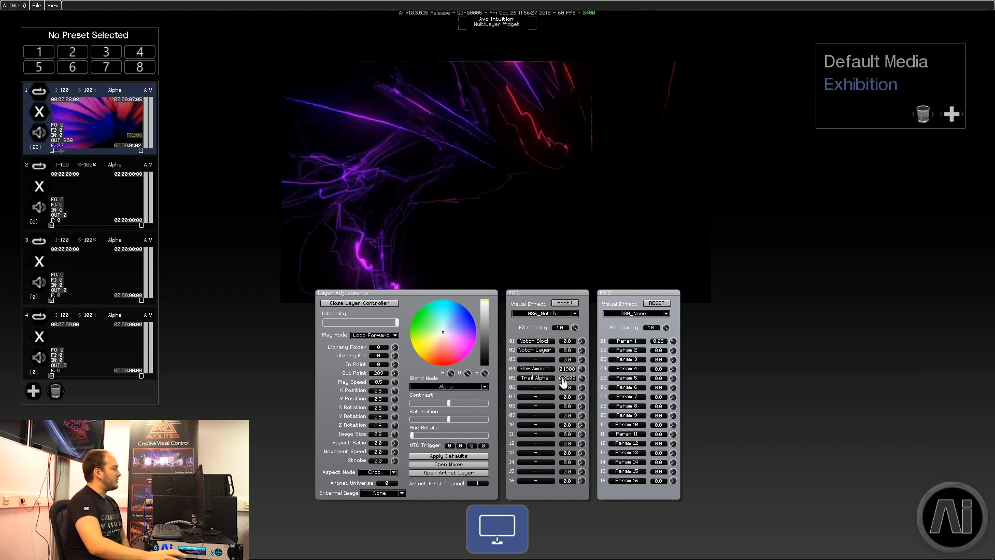
left_click(580, 377)
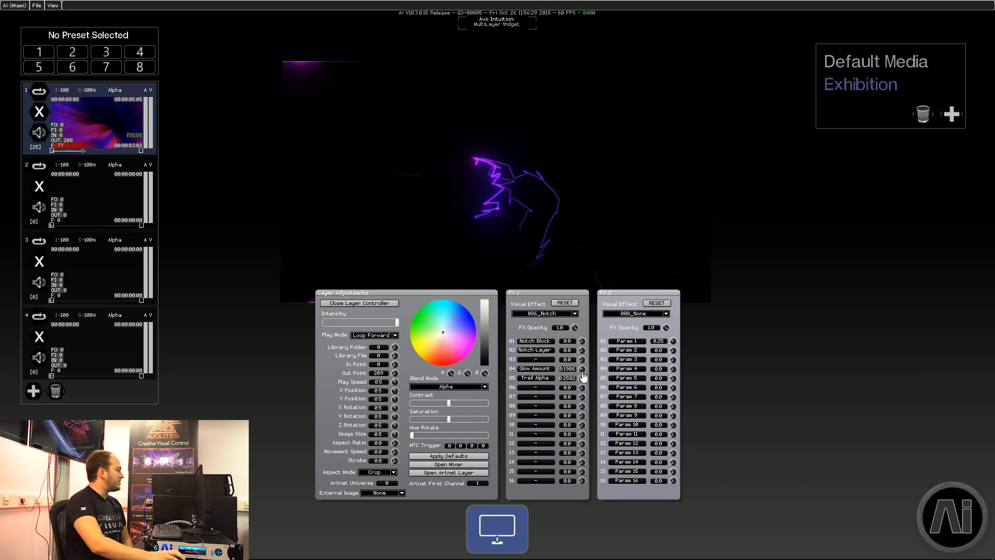